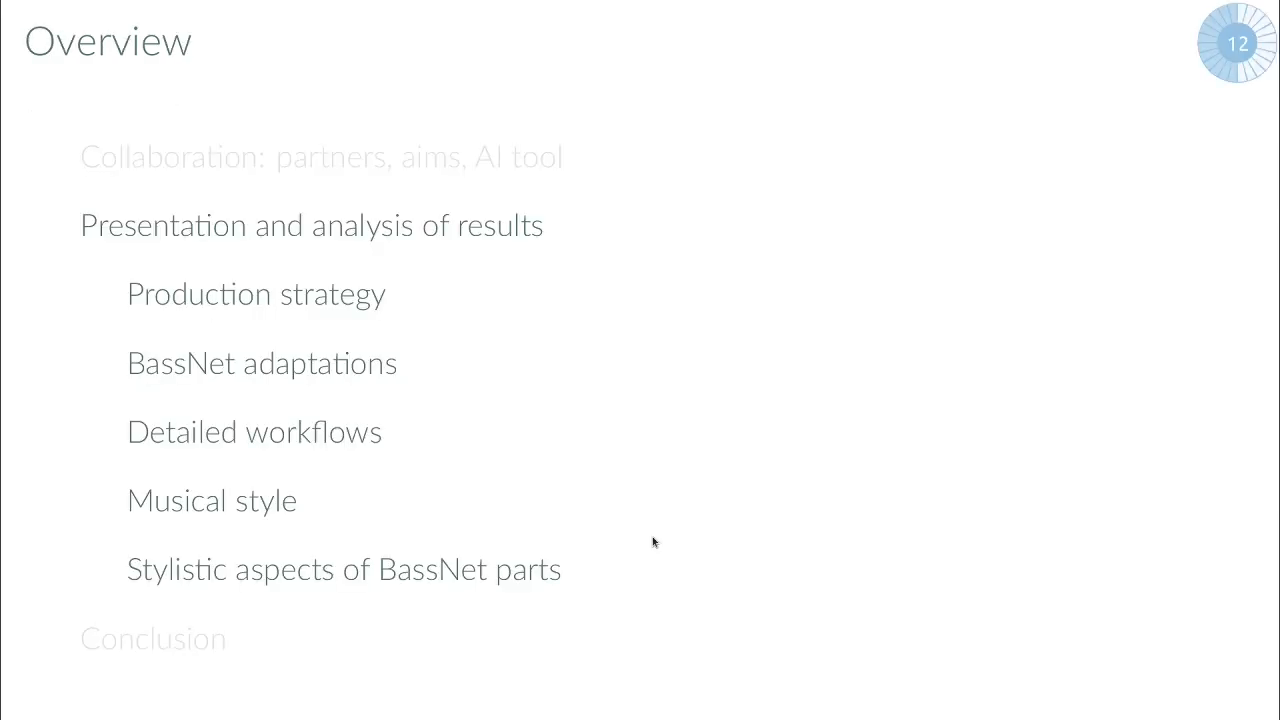
Step: Advance from the Overview to the Production Strategy slide
key("right")
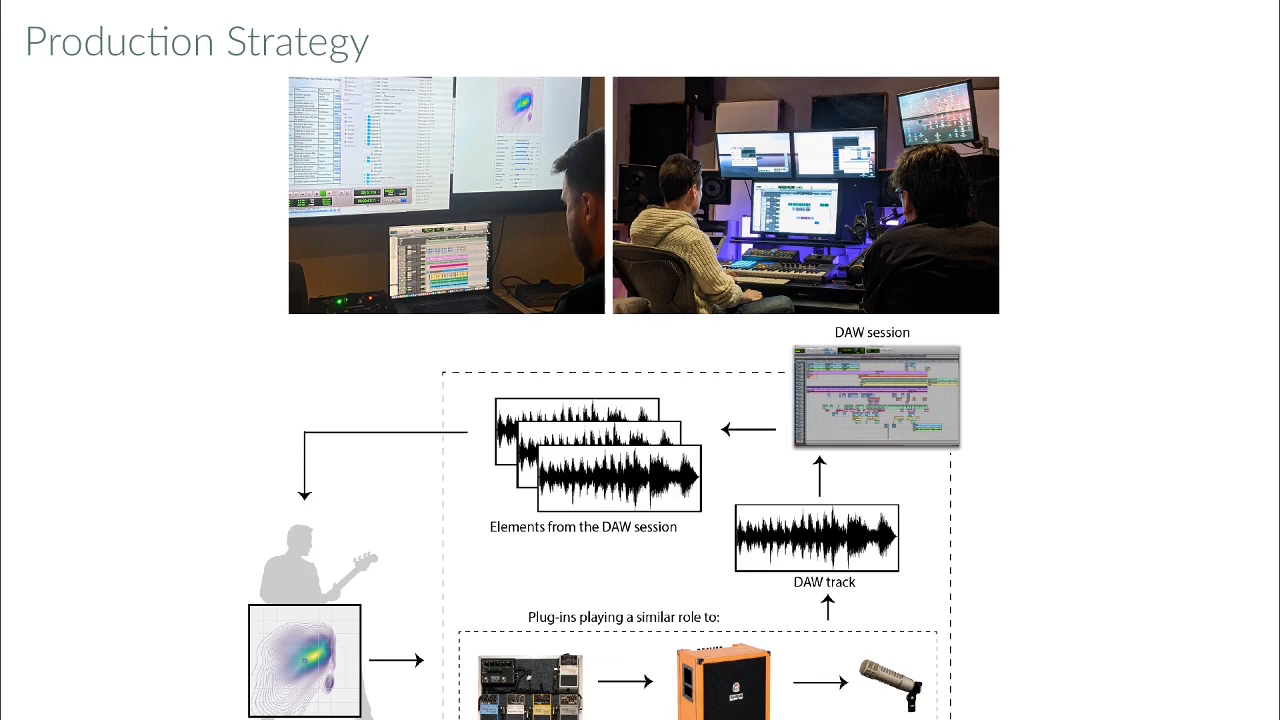
mouse_move(888, 472)
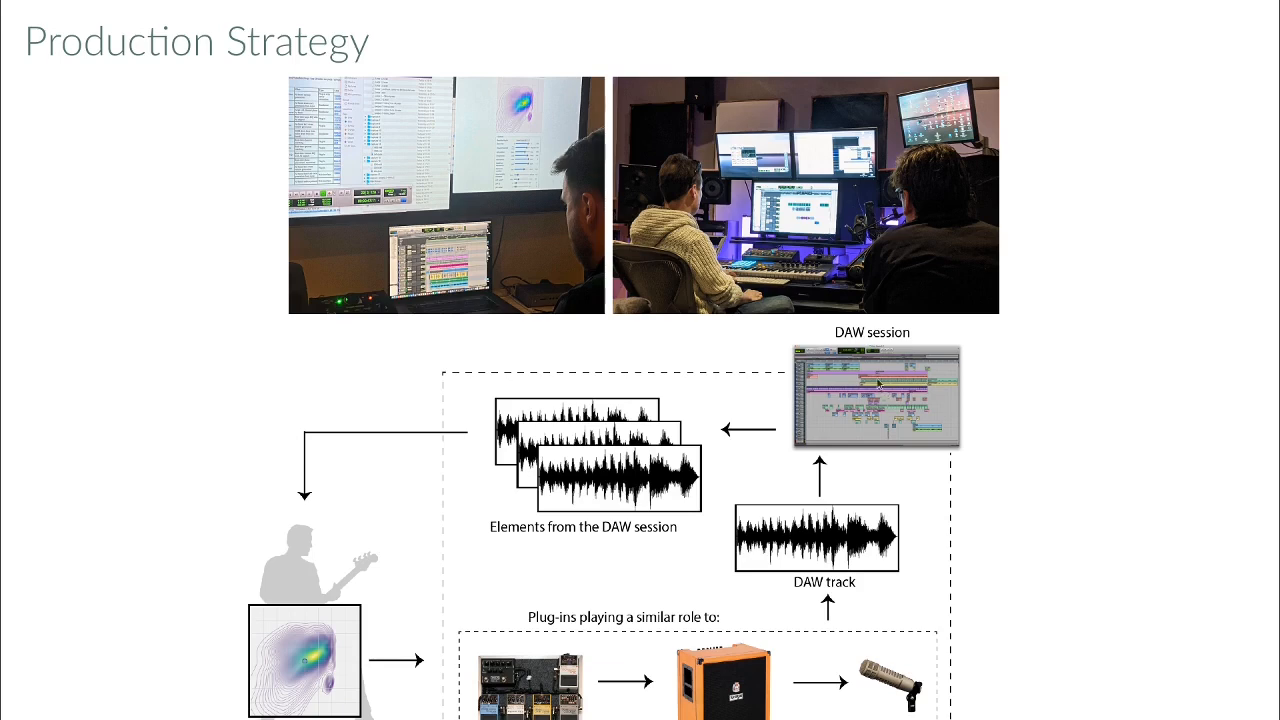
mouse_move(862, 385)
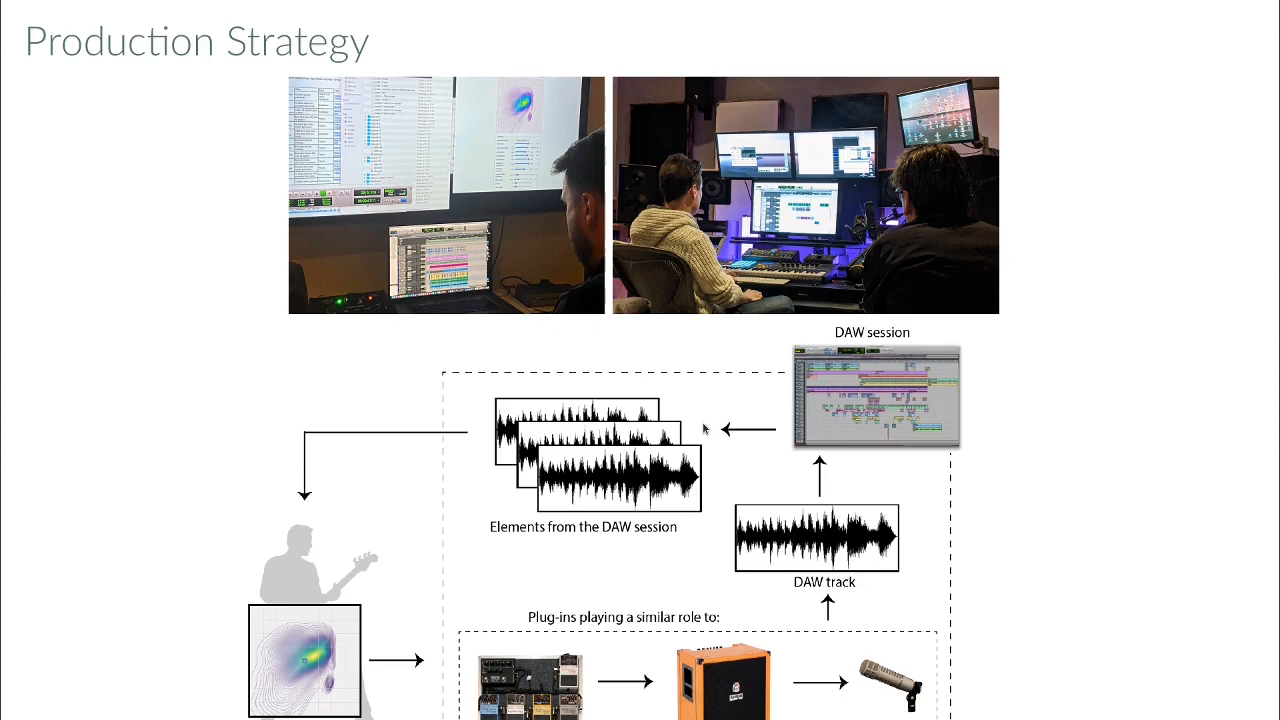
mouse_move(413, 481)
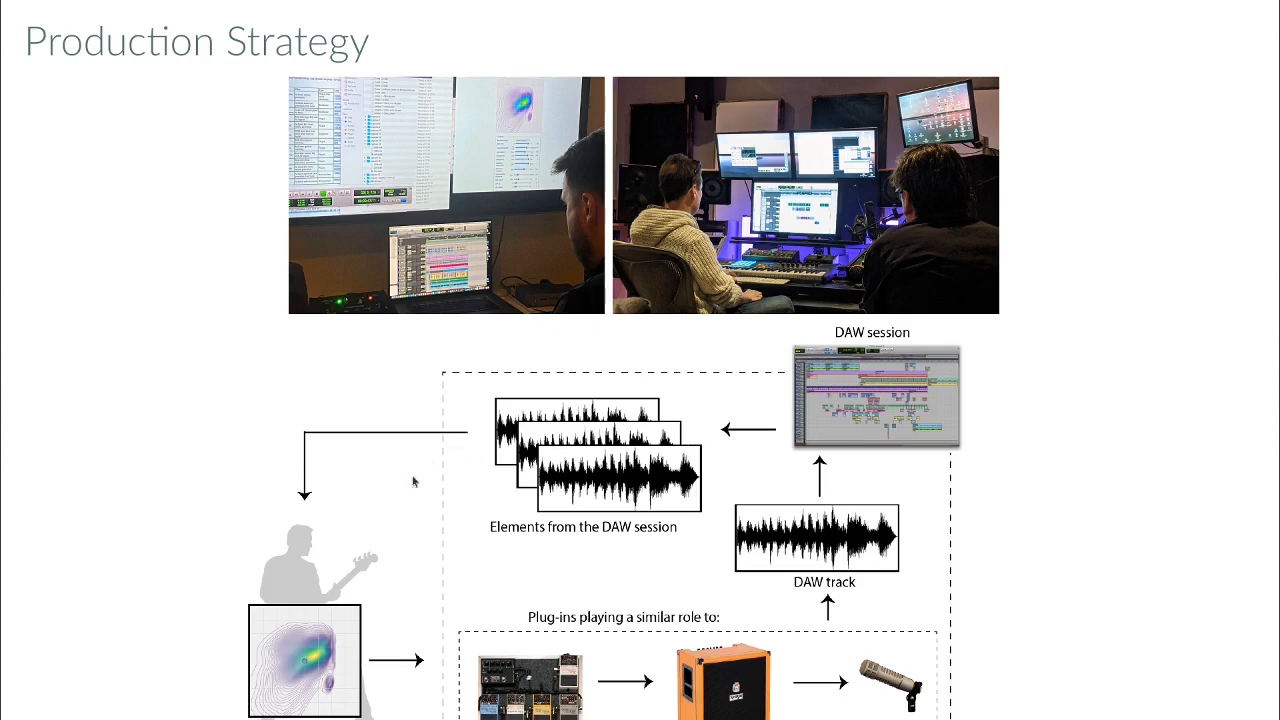
mouse_move(322, 655)
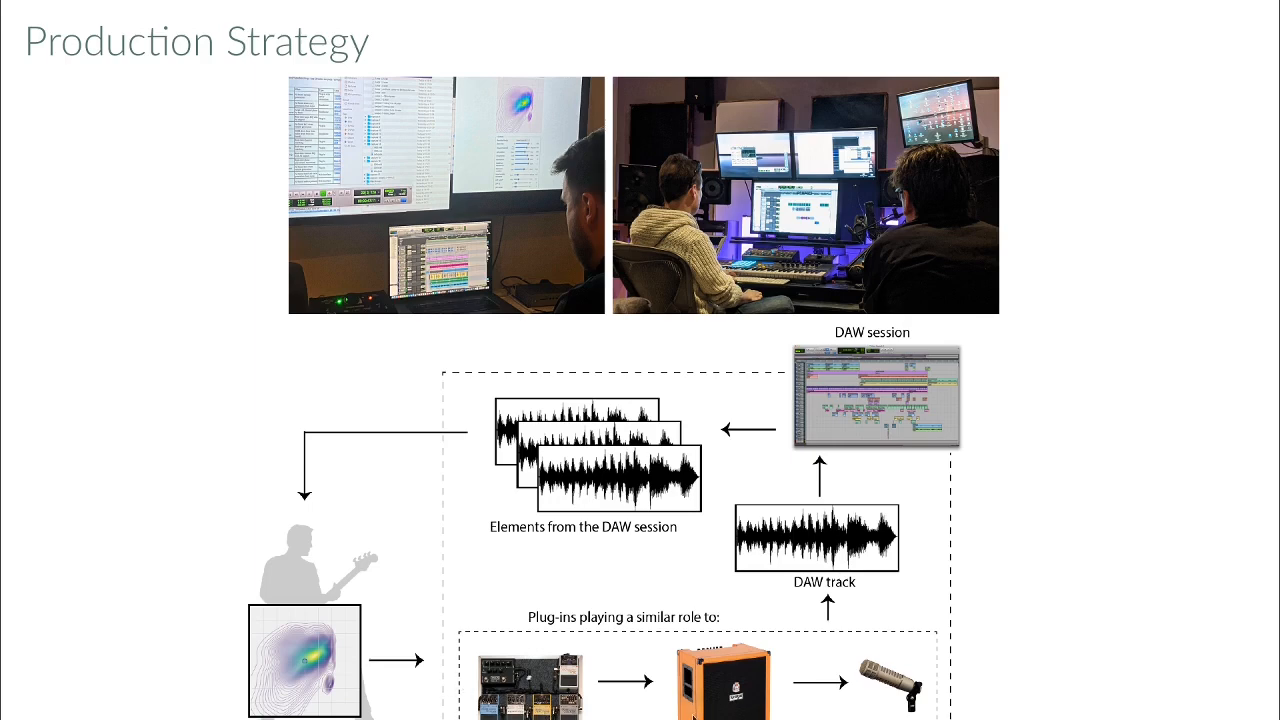
mouse_move(375, 688)
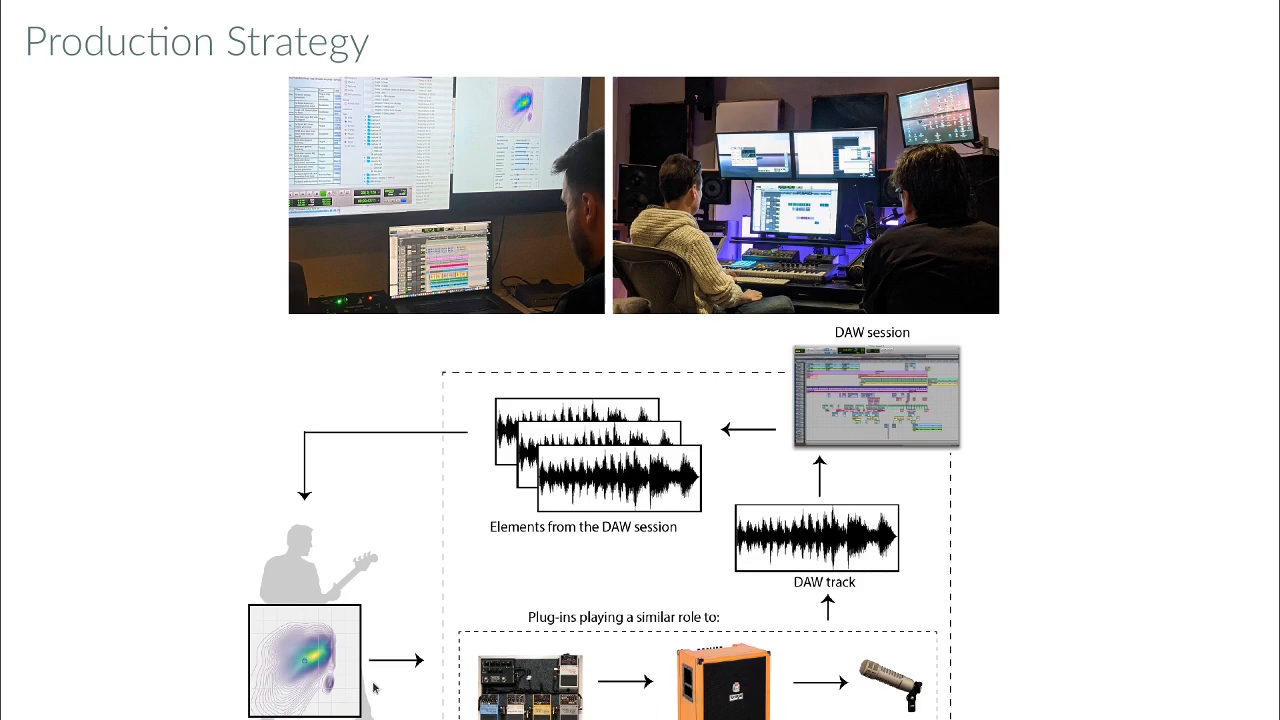
mouse_move(826, 624)
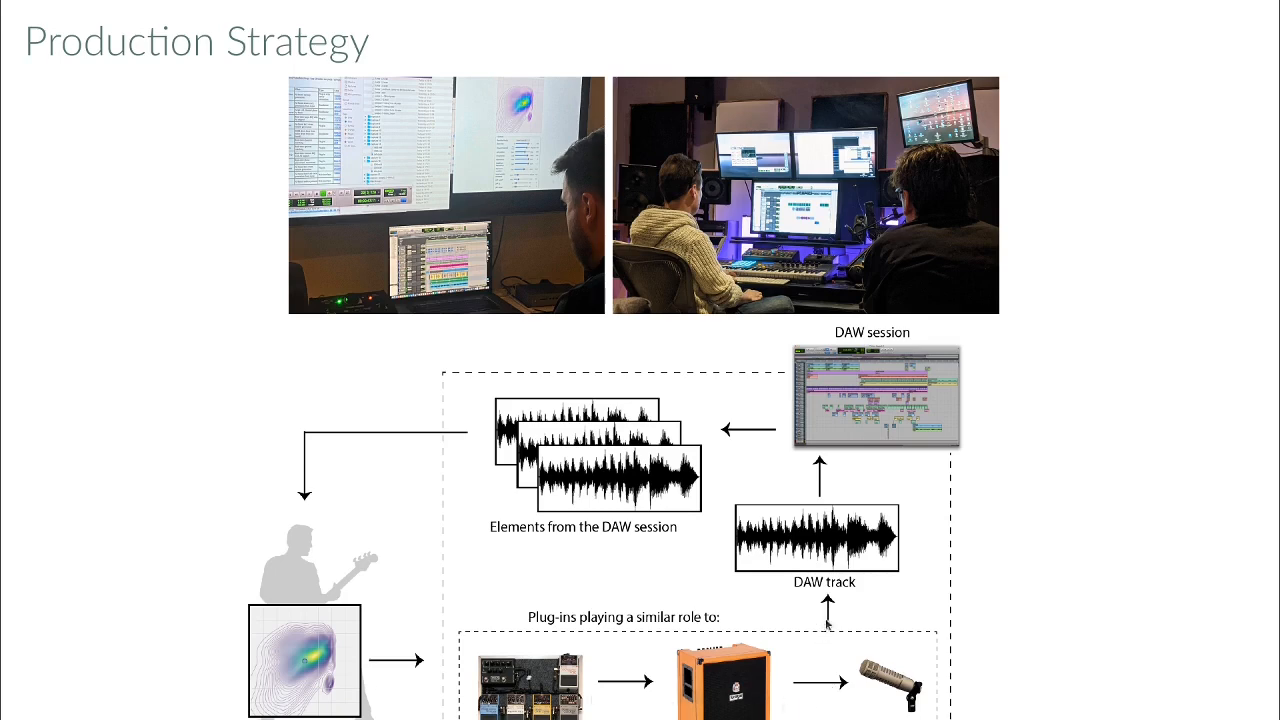
mouse_move(855, 428)
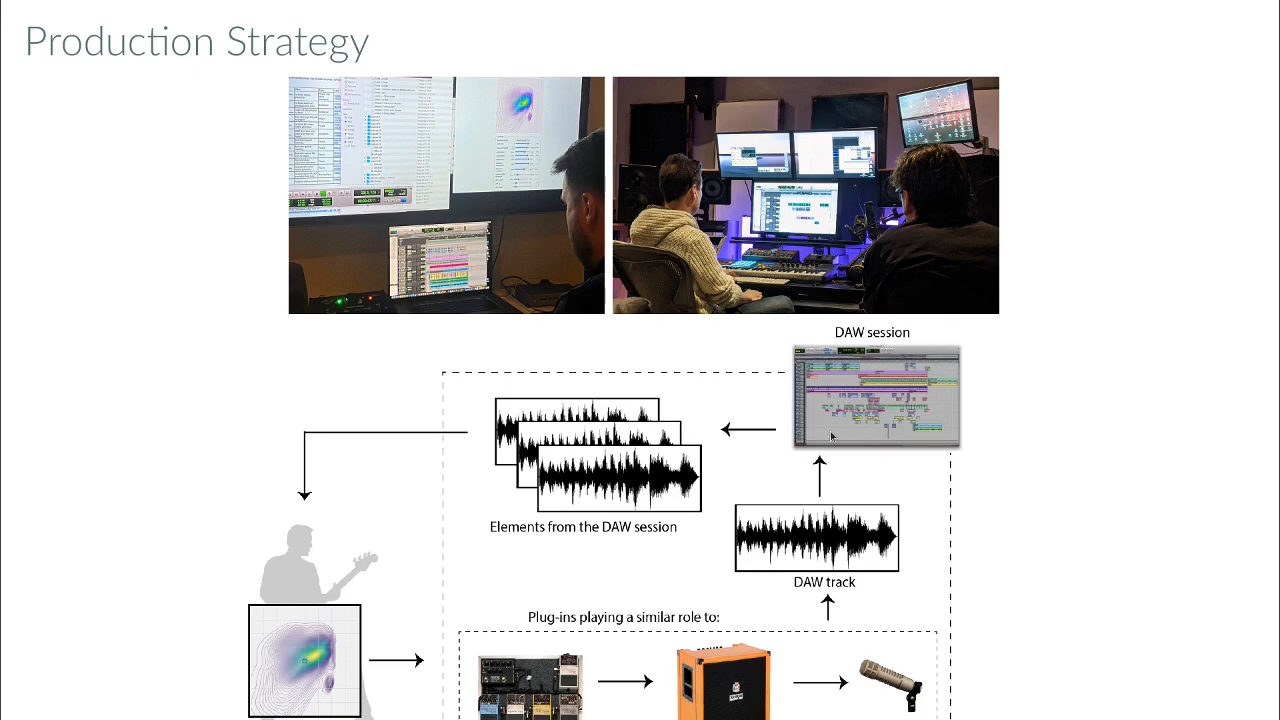
mouse_move(865, 411)
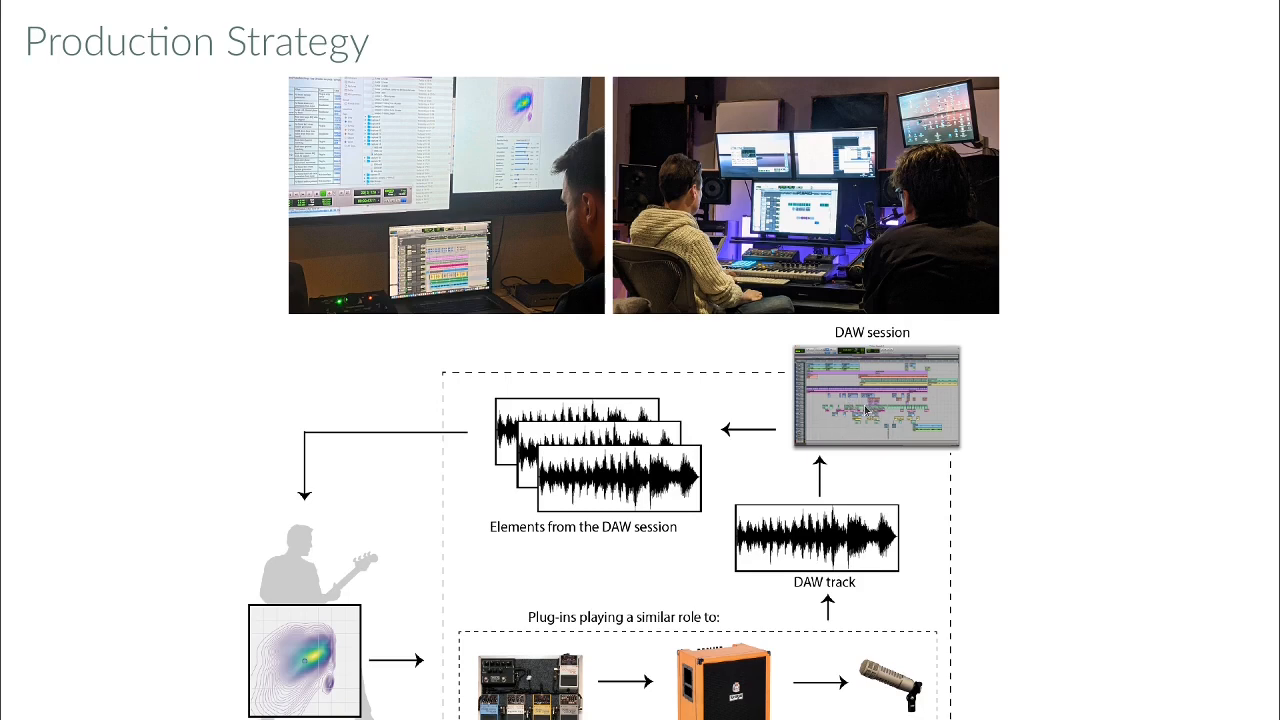
mouse_move(313, 637)
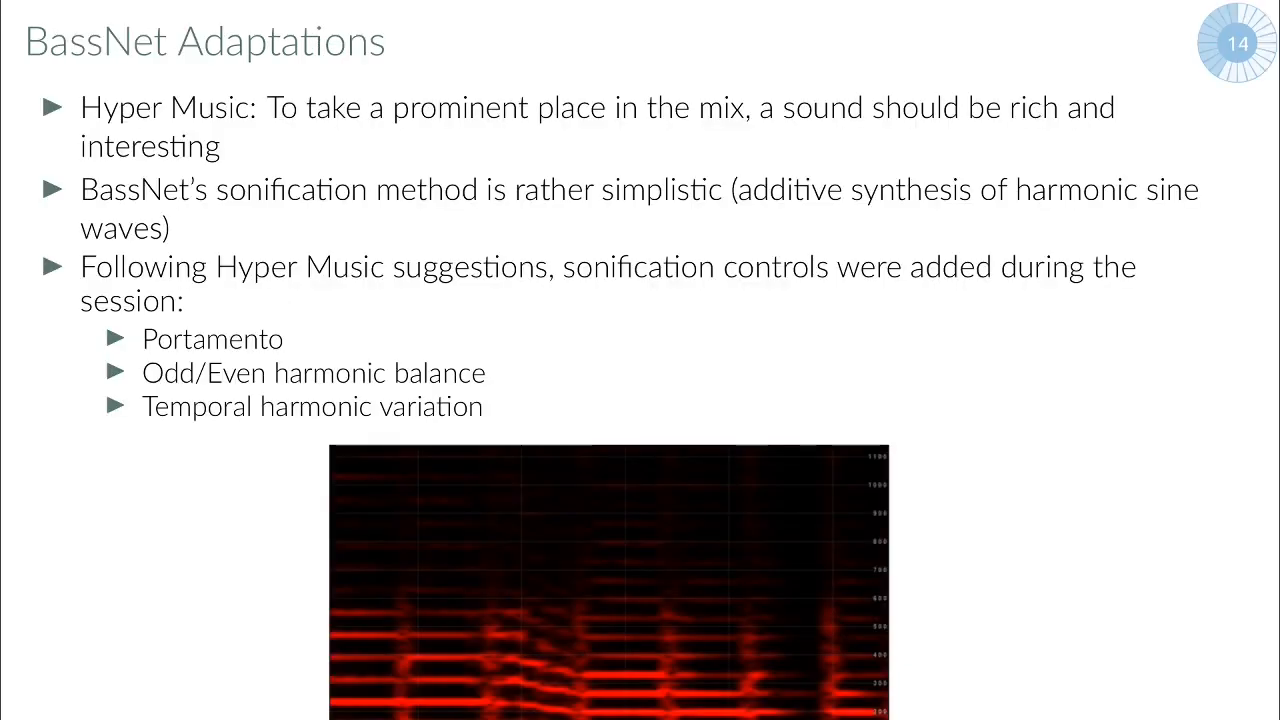
Step: Revisit Production Strategy, then advance to the Joint BassNet outputs of Section 1 slide
key("left")
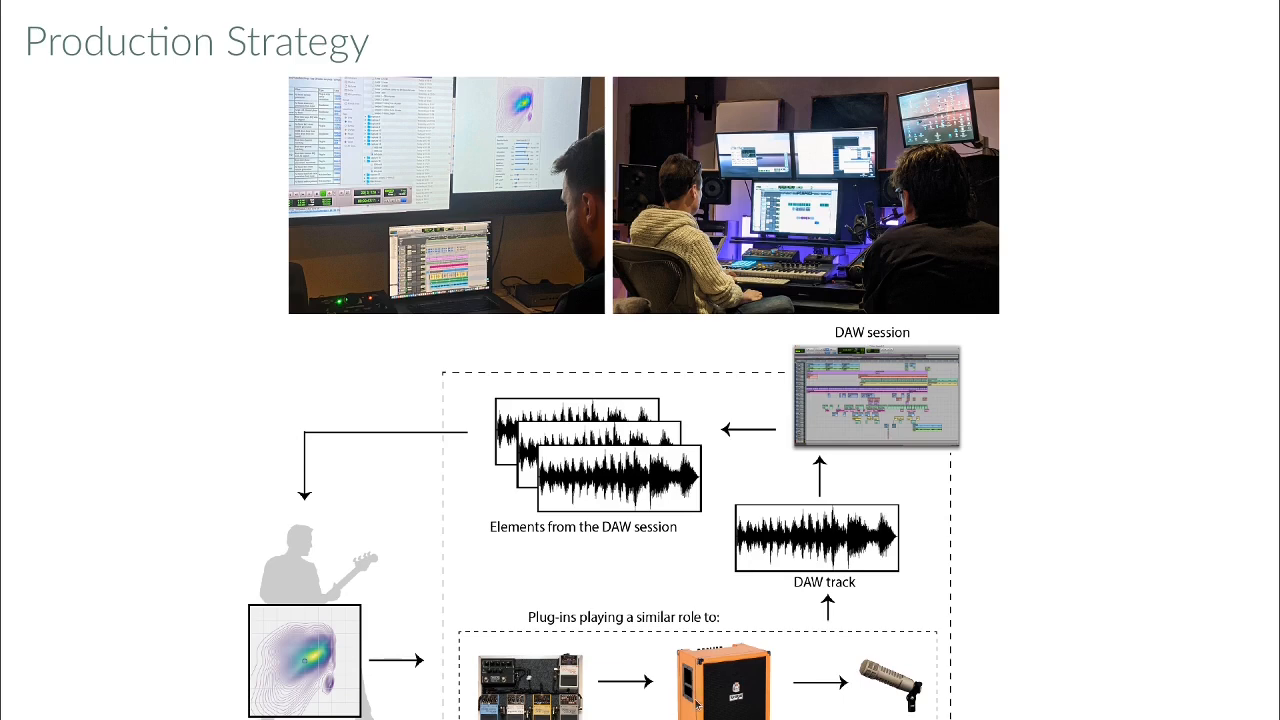
key("Right")
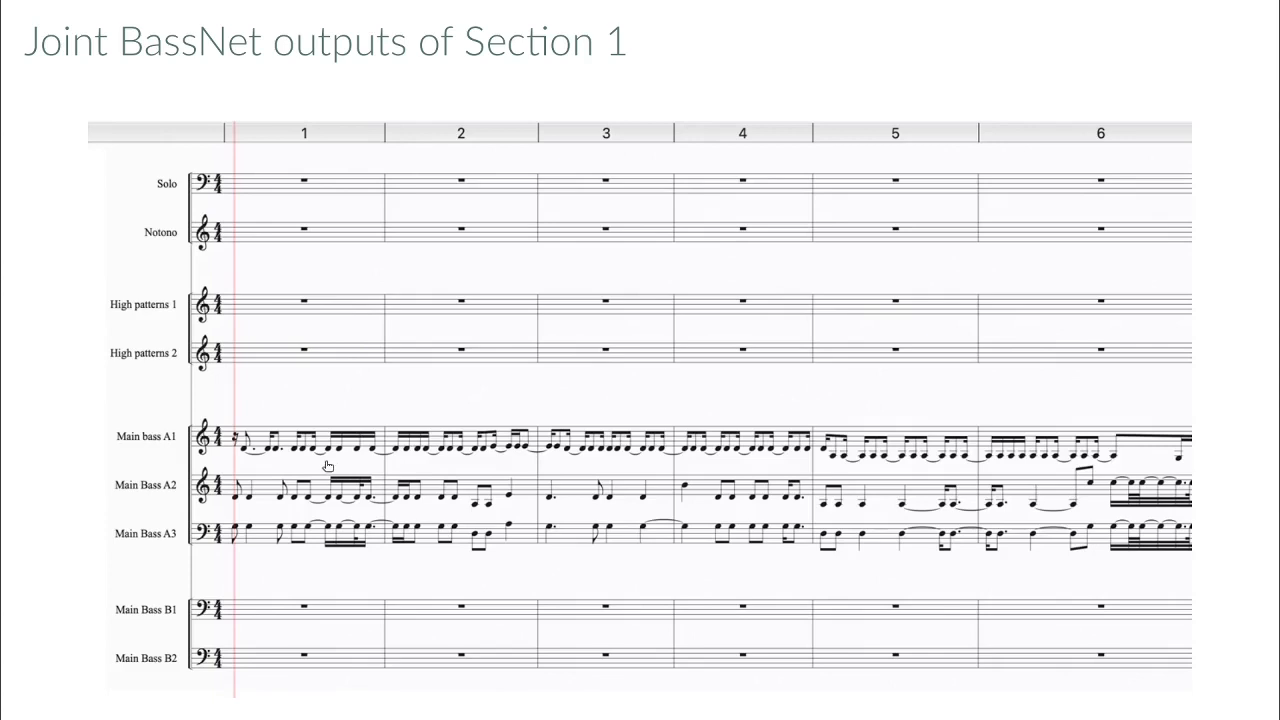
mouse_move(334, 467)
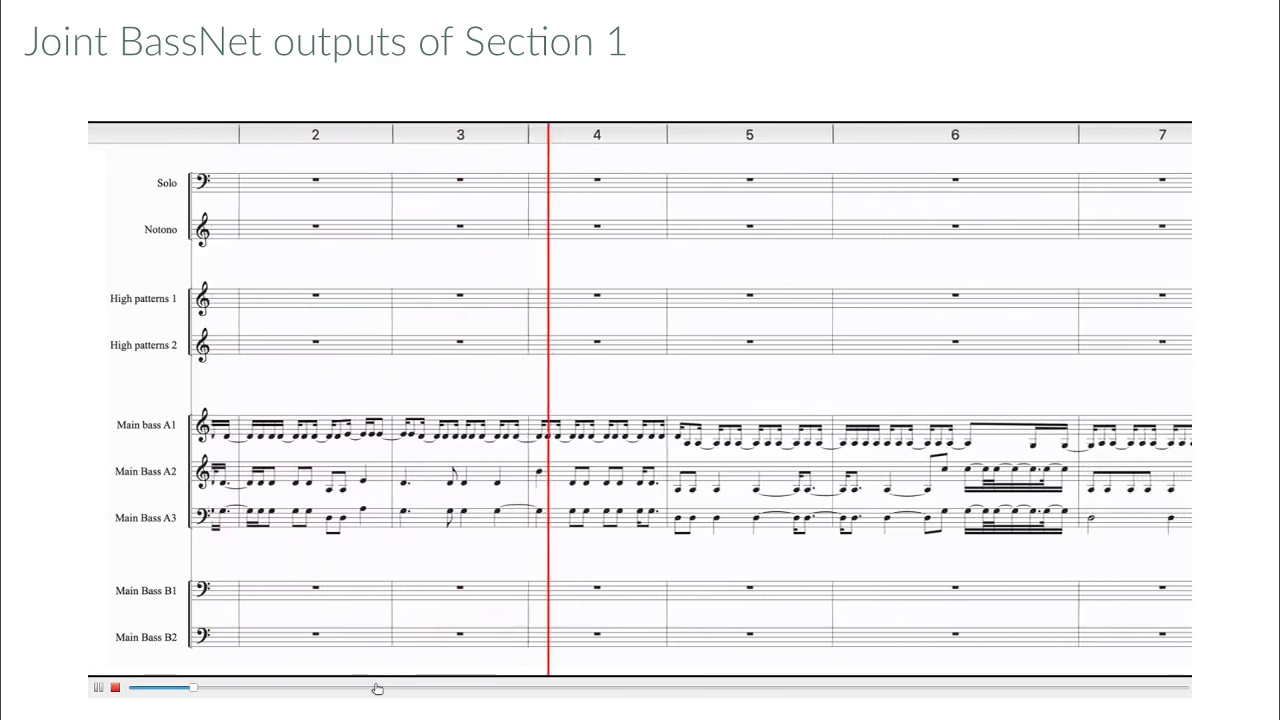
Step: Skip the Section 1 score video ahead to around bar 54 and pause it
left_click_drag(192, 687, 380, 684)
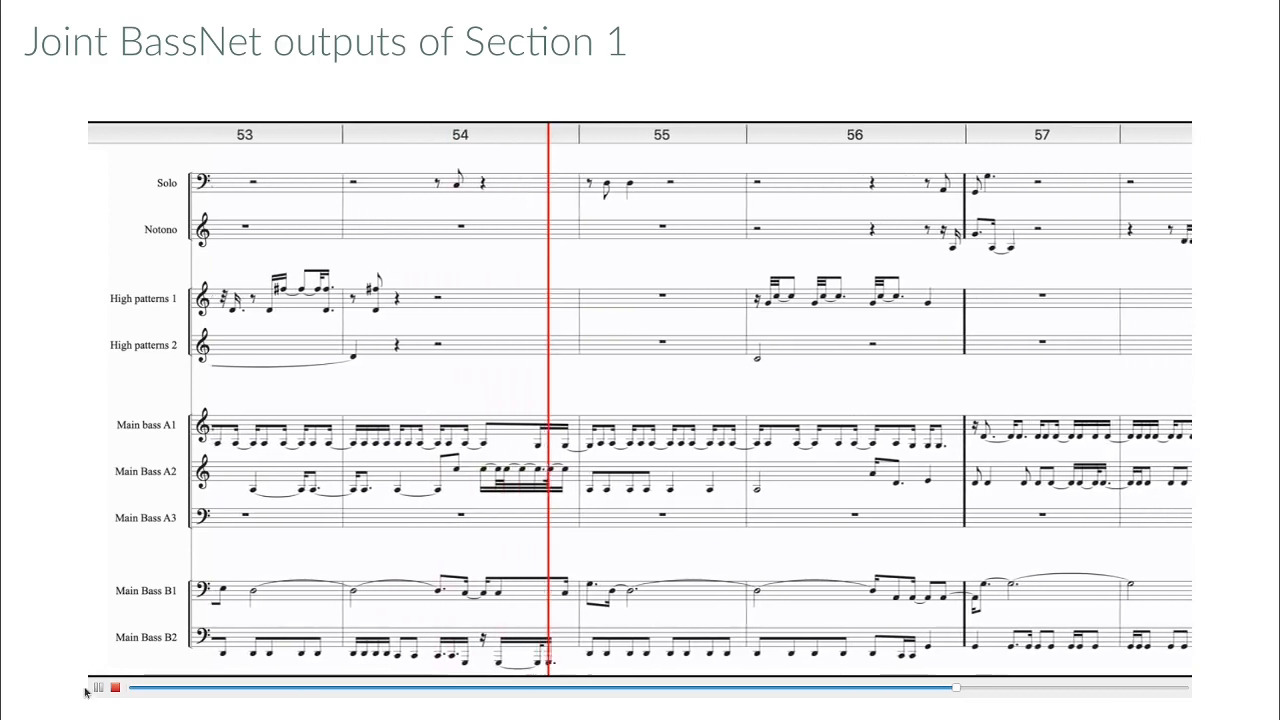
left_click(98, 687)
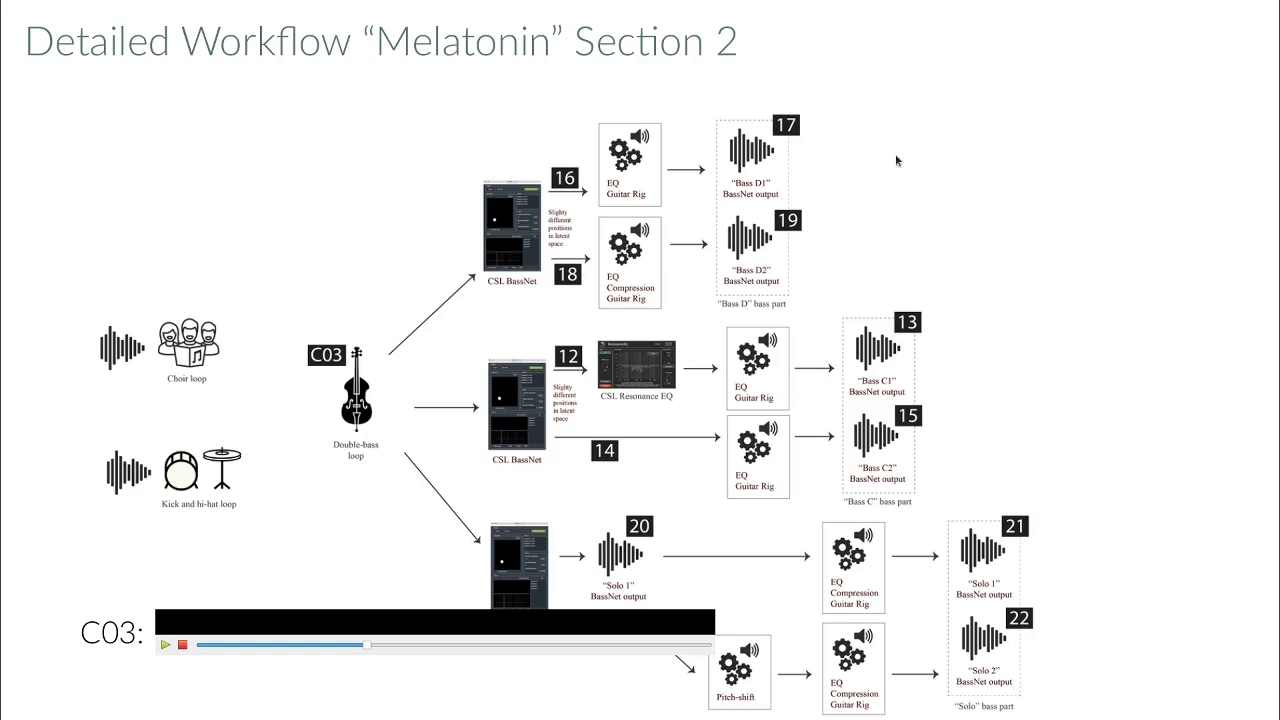
Step: Advance from the Melatonin Section 2 workflow to All BassNet outputs of Section 2
key("Right")
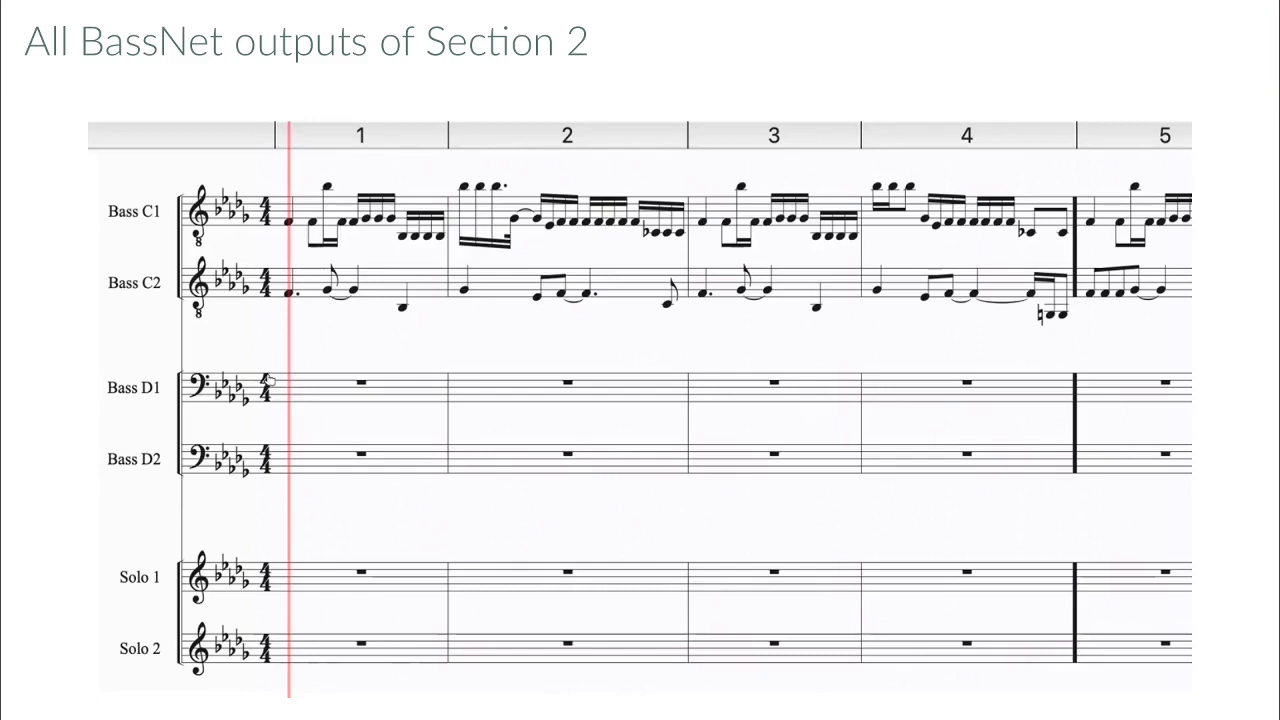
mouse_move(313, 410)
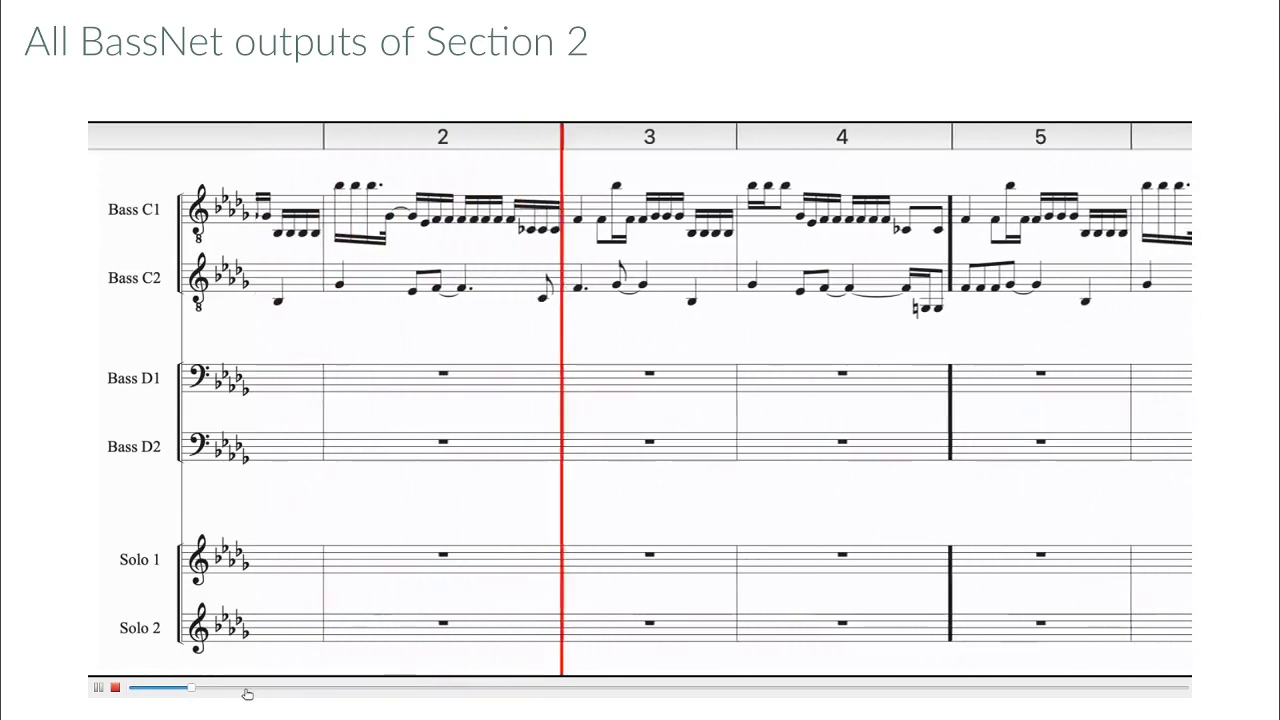
Step: Scrub the Section 2 score video forward and pause it around bar 17
left_click_drag(190, 687, 375, 687)
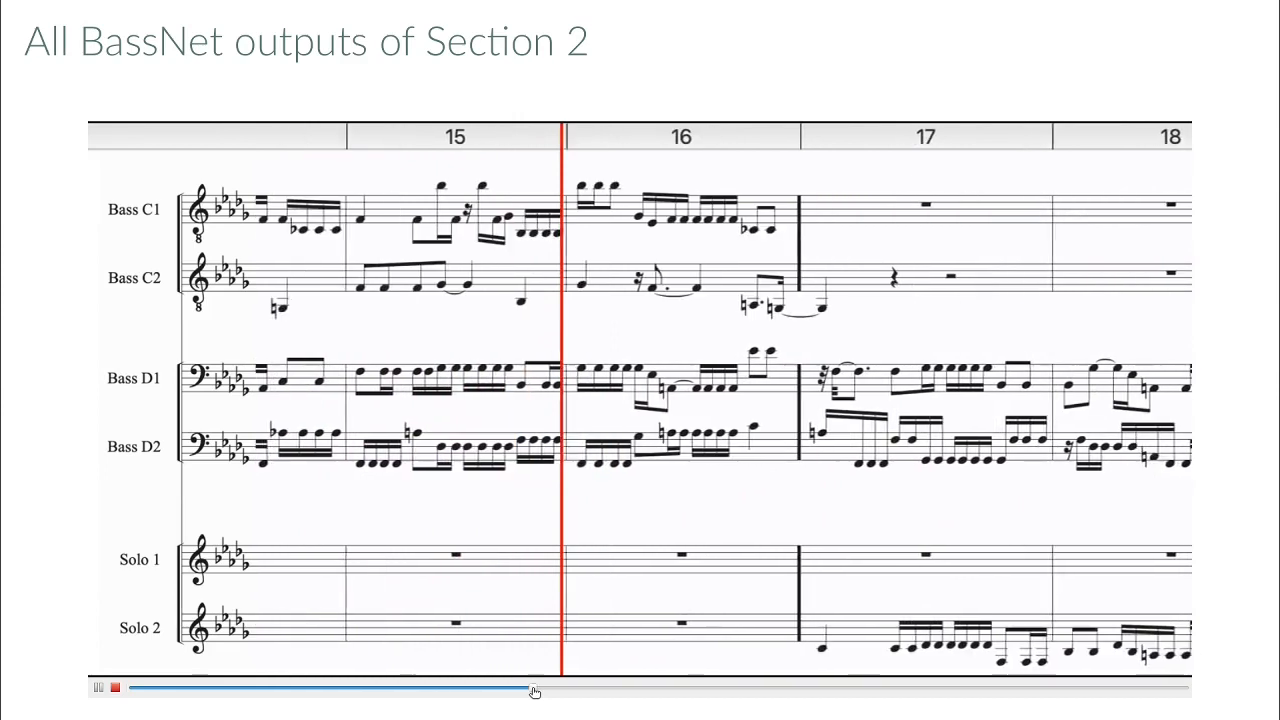
left_click_drag(535, 690, 237, 690)
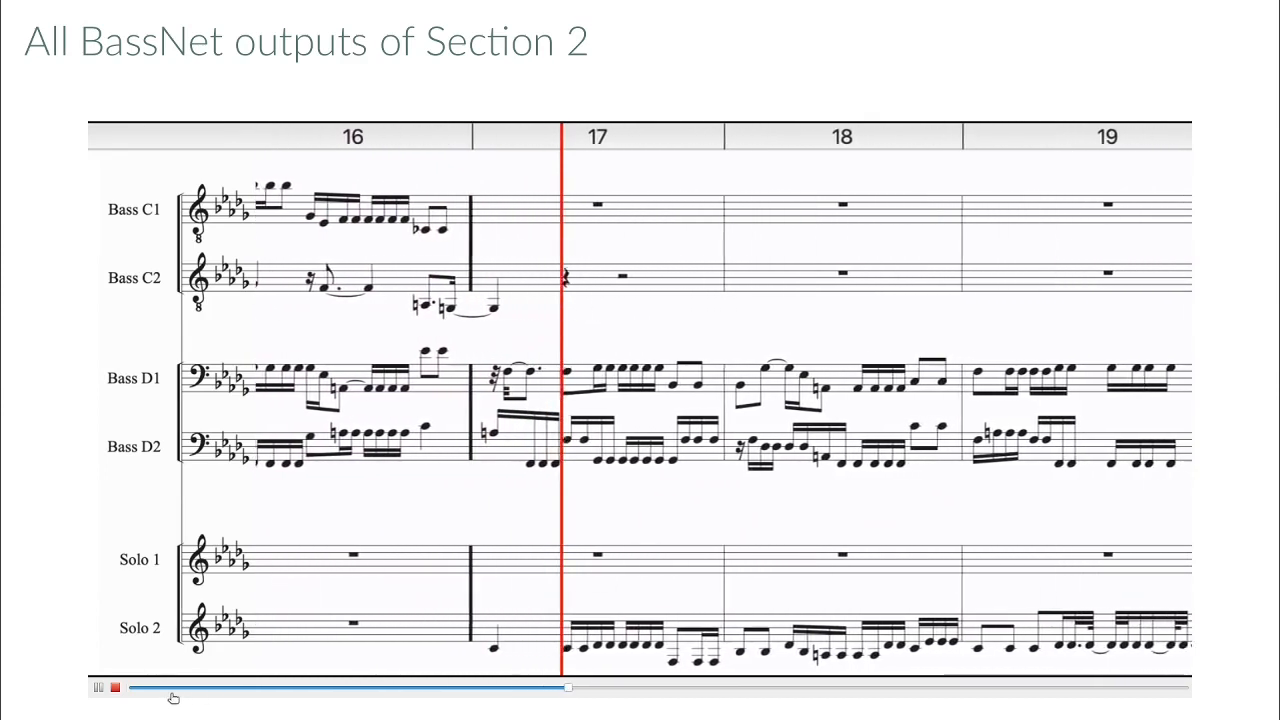
left_click(98, 687)
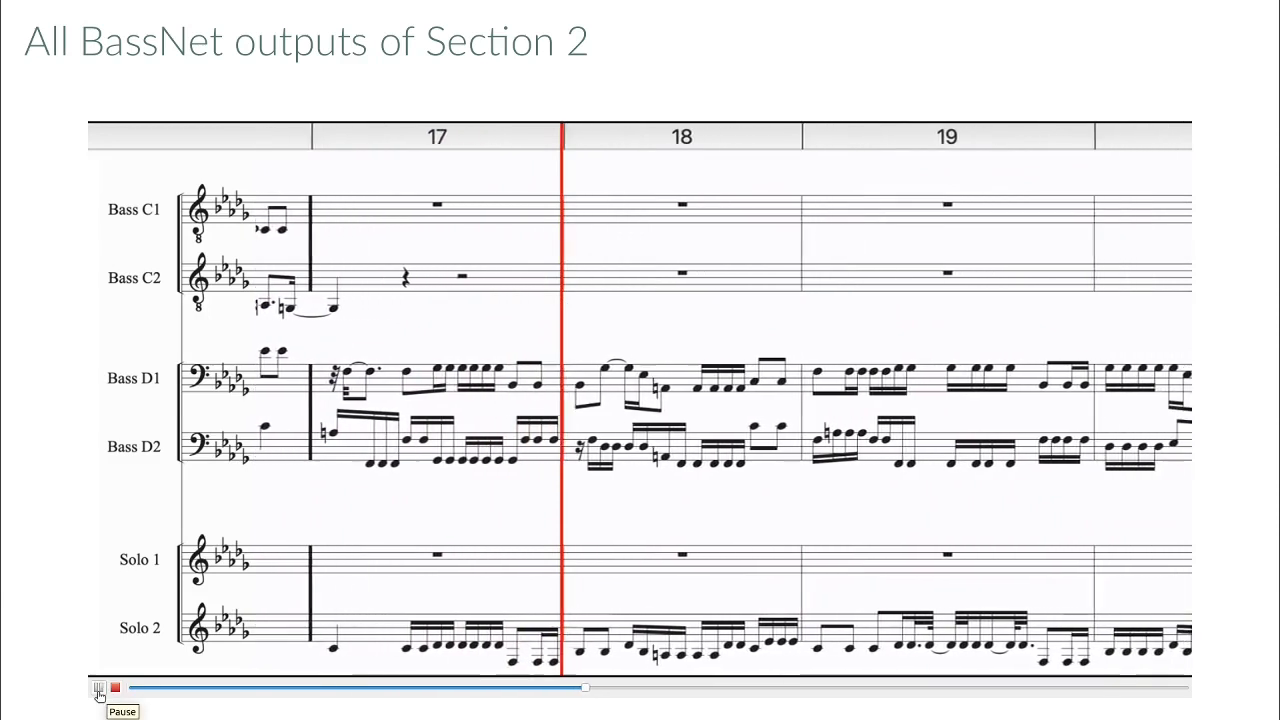
left_click(98, 687)
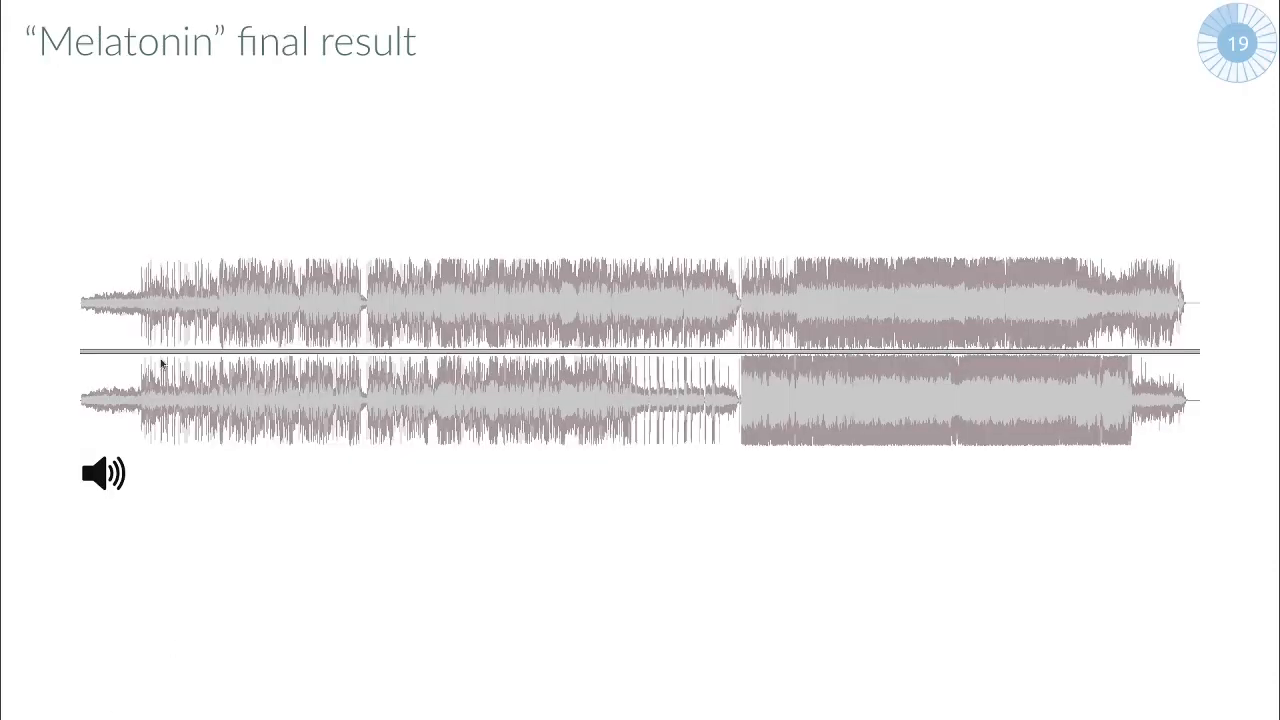
Step: Play the Melatonin final song from near its start and pause it near the end
left_click(104, 473)
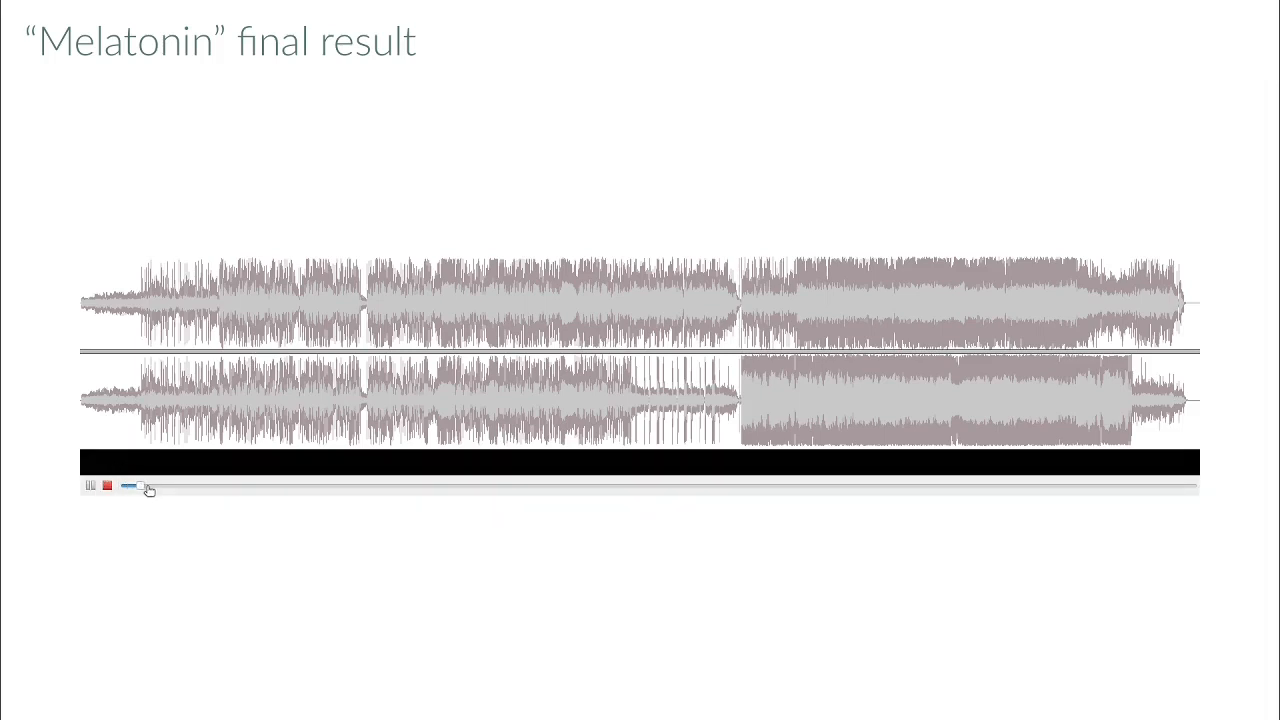
left_click(91, 485)
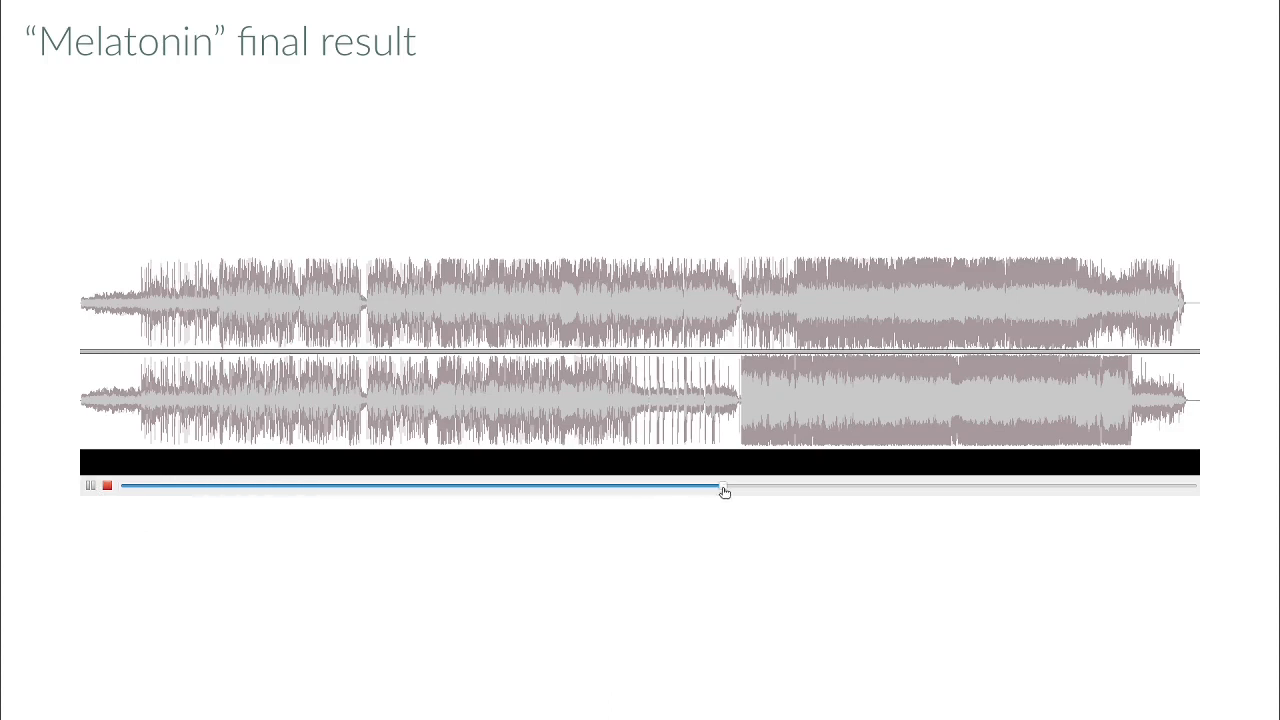
mouse_move(715, 529)
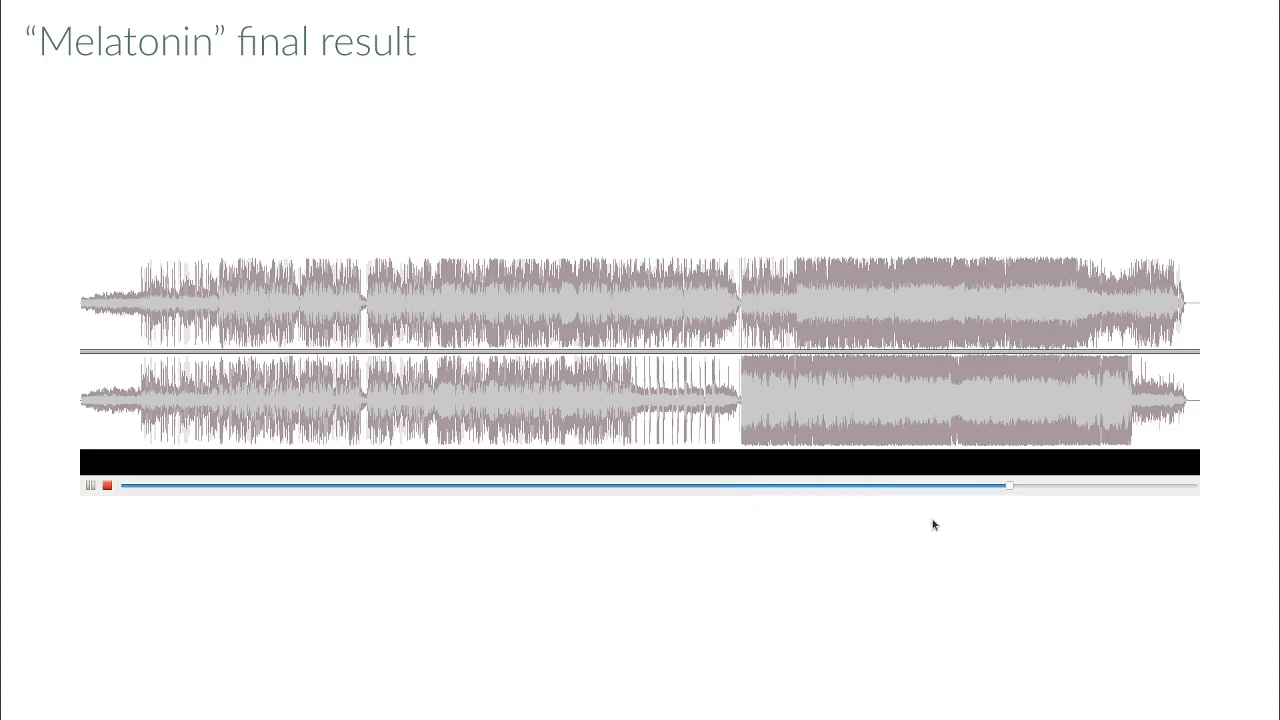
left_click(90, 486)
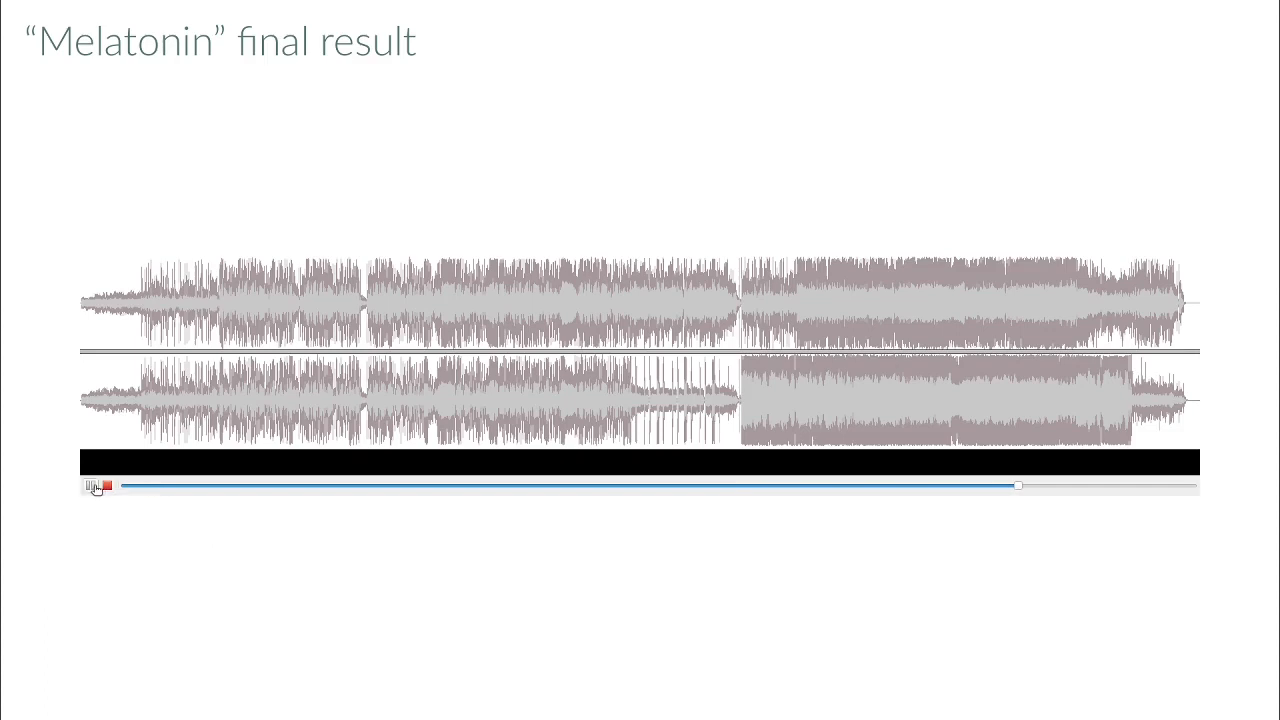
left_click(97, 486)
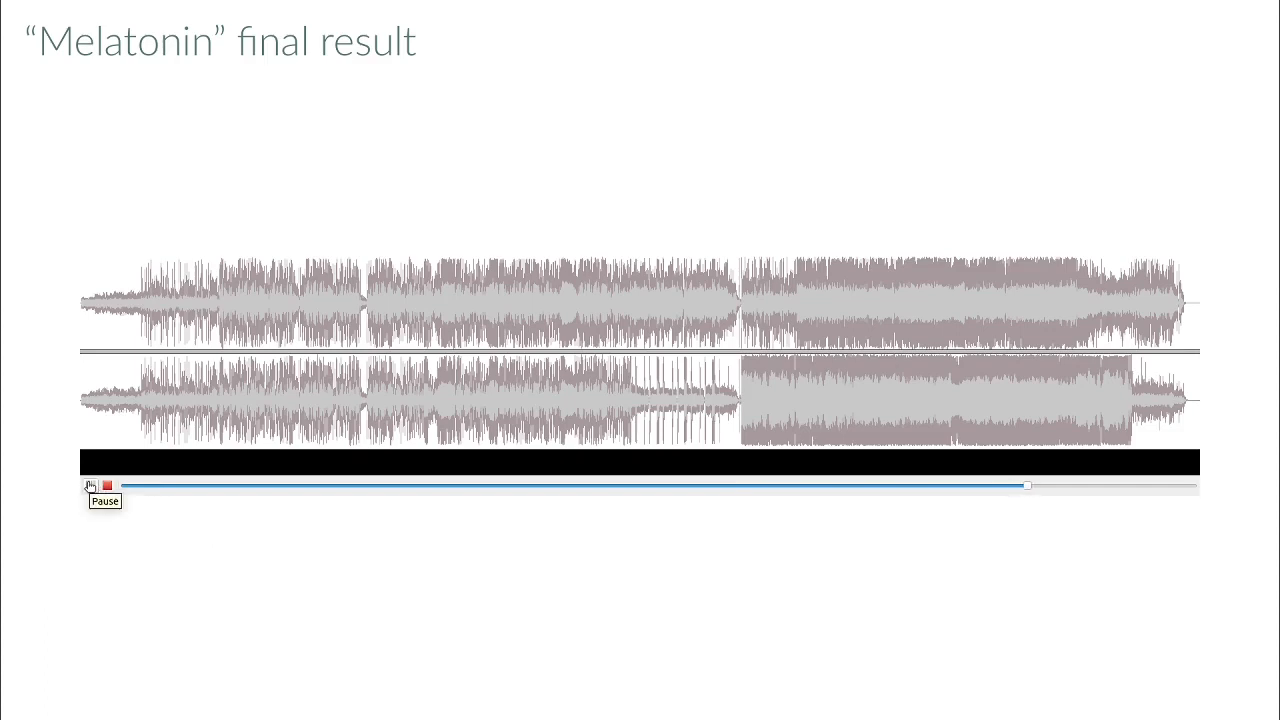
left_click(91, 486)
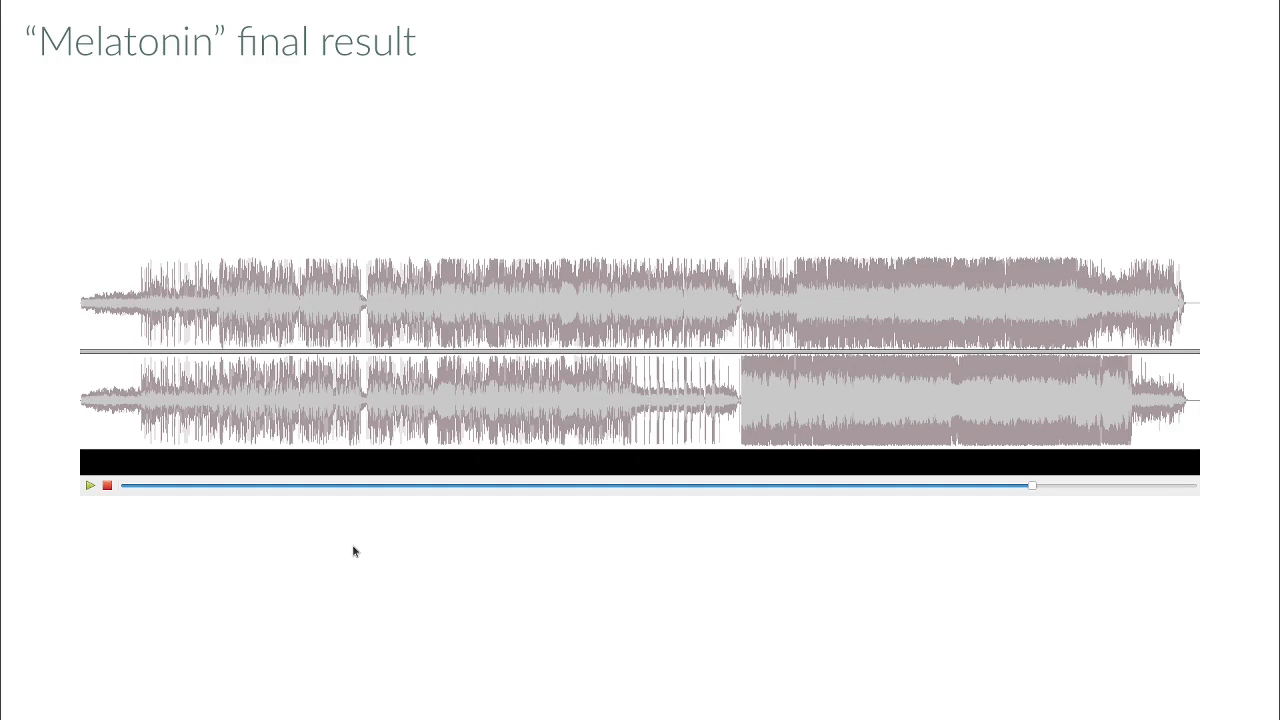
mouse_move(497, 547)
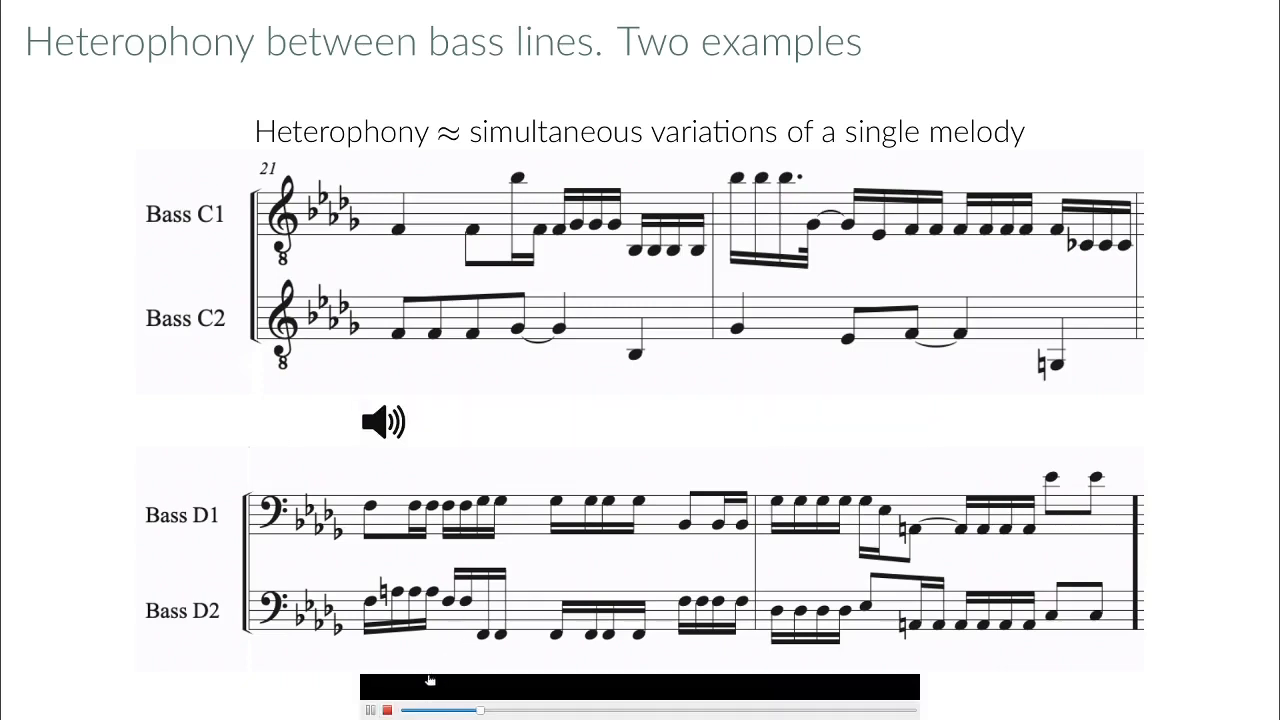
Step: Play the heterophony Bass C examples audio from the speaker icon
left_click(370, 710)
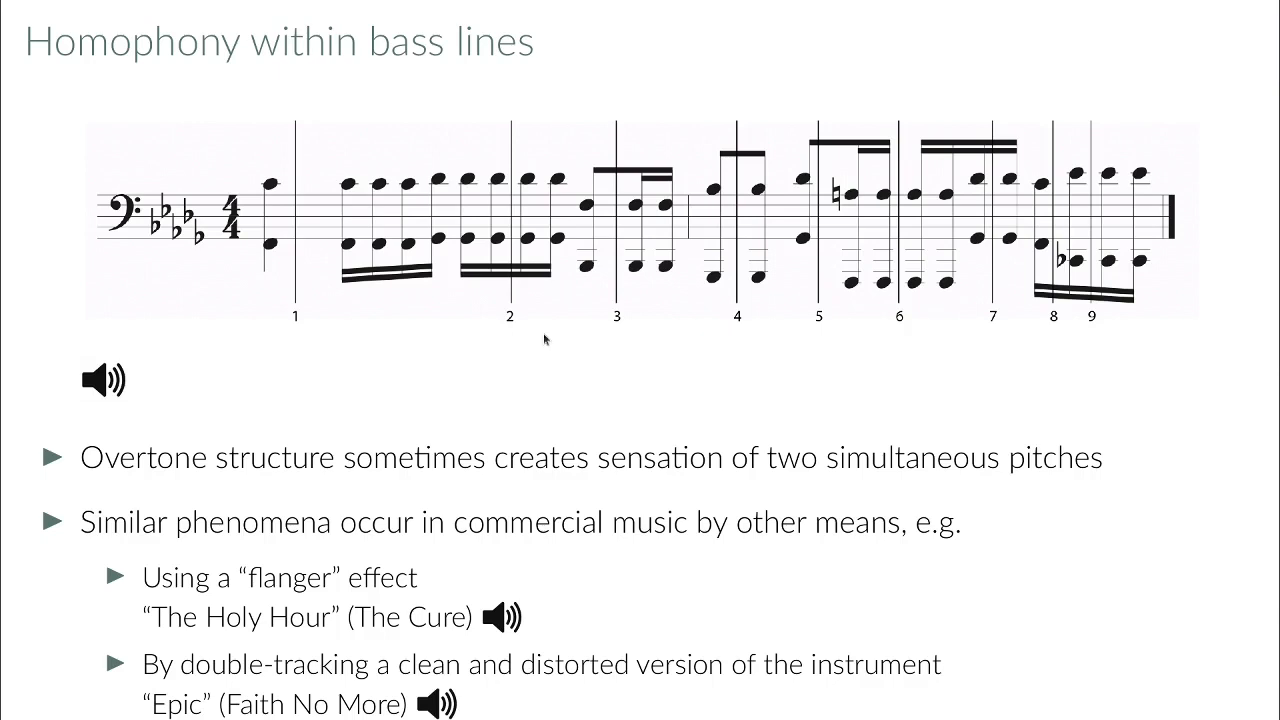
mouse_move(338, 372)
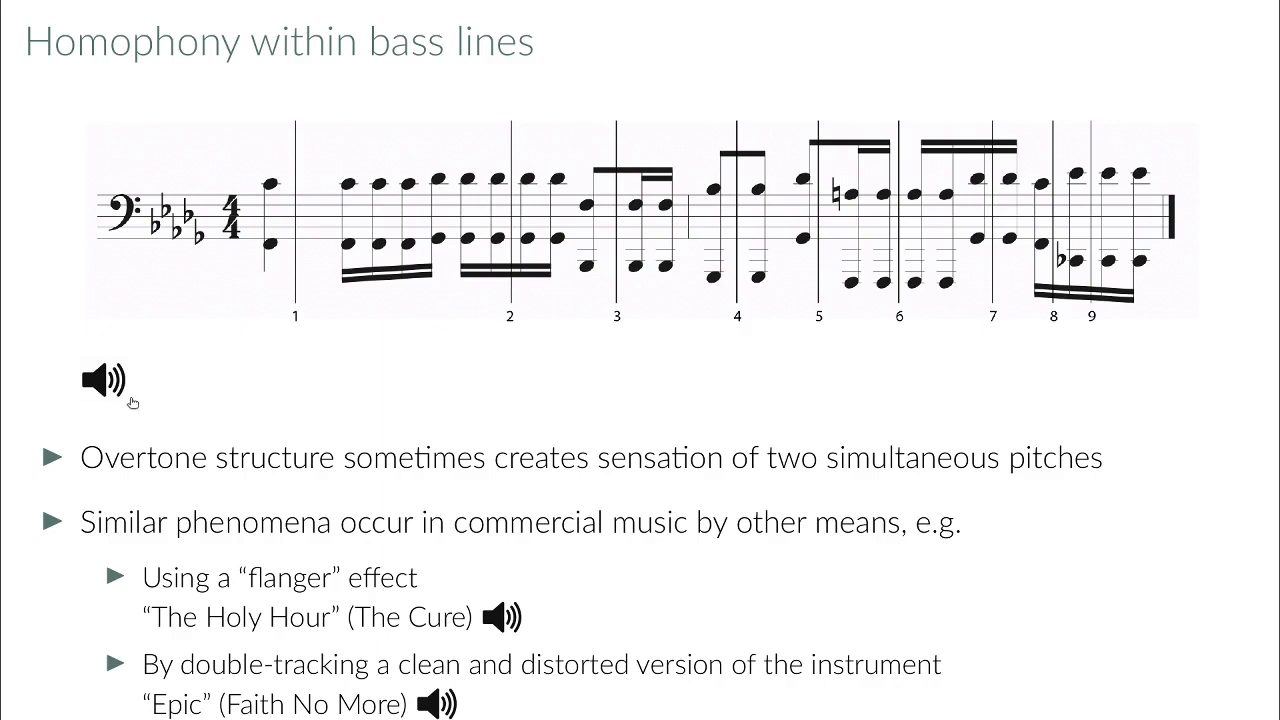
Step: Play the homophony bass-clef example audio, then stop it
left_click(102, 380)
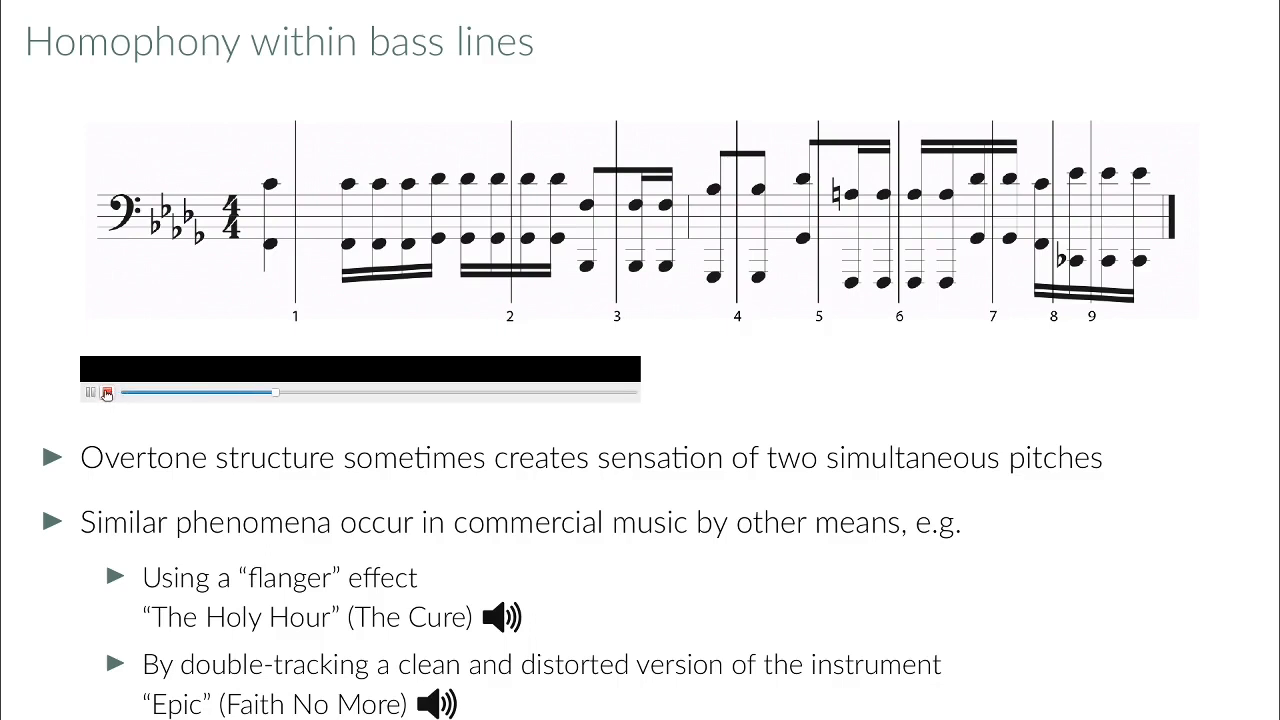
left_click(106, 392)
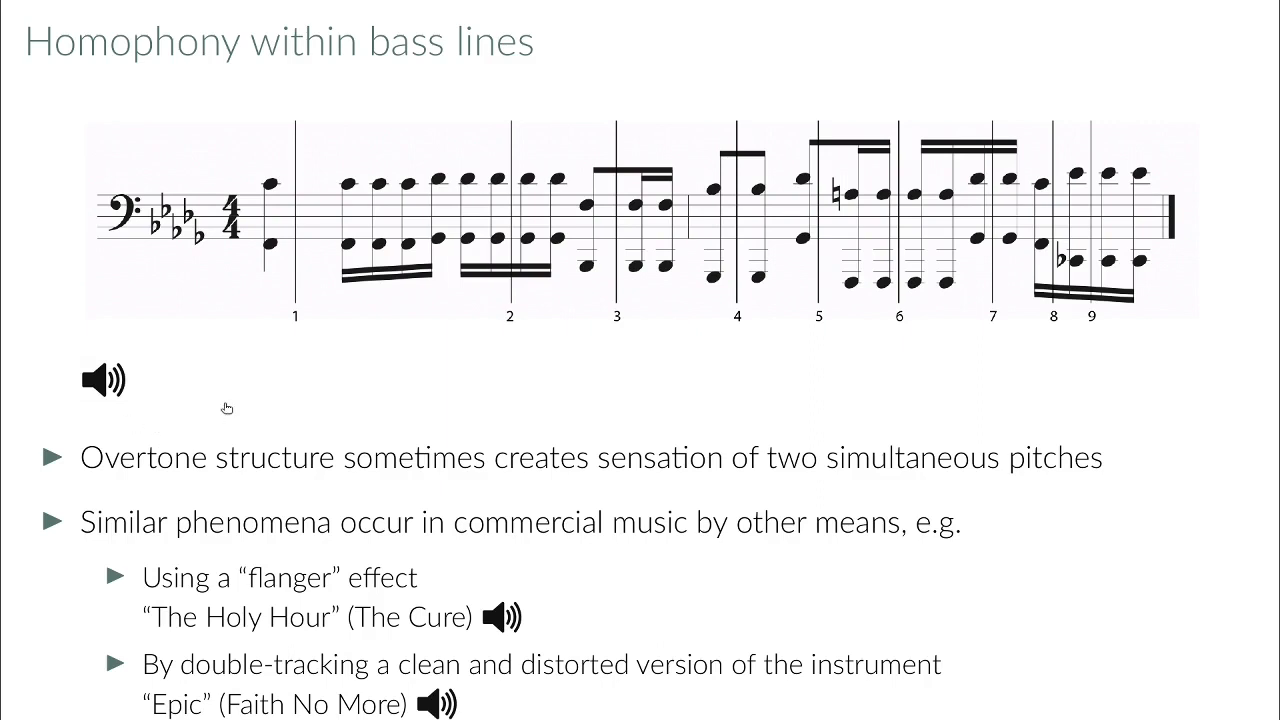
mouse_move(402, 384)
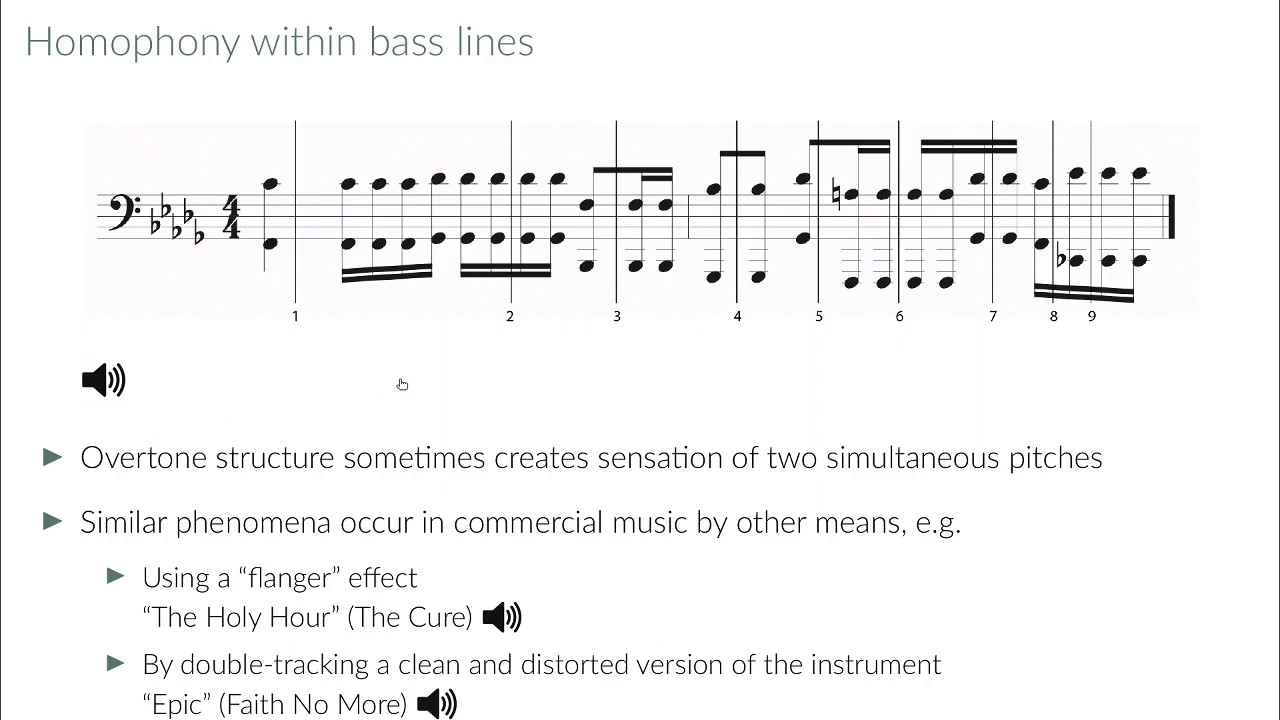
mouse_move(487, 362)
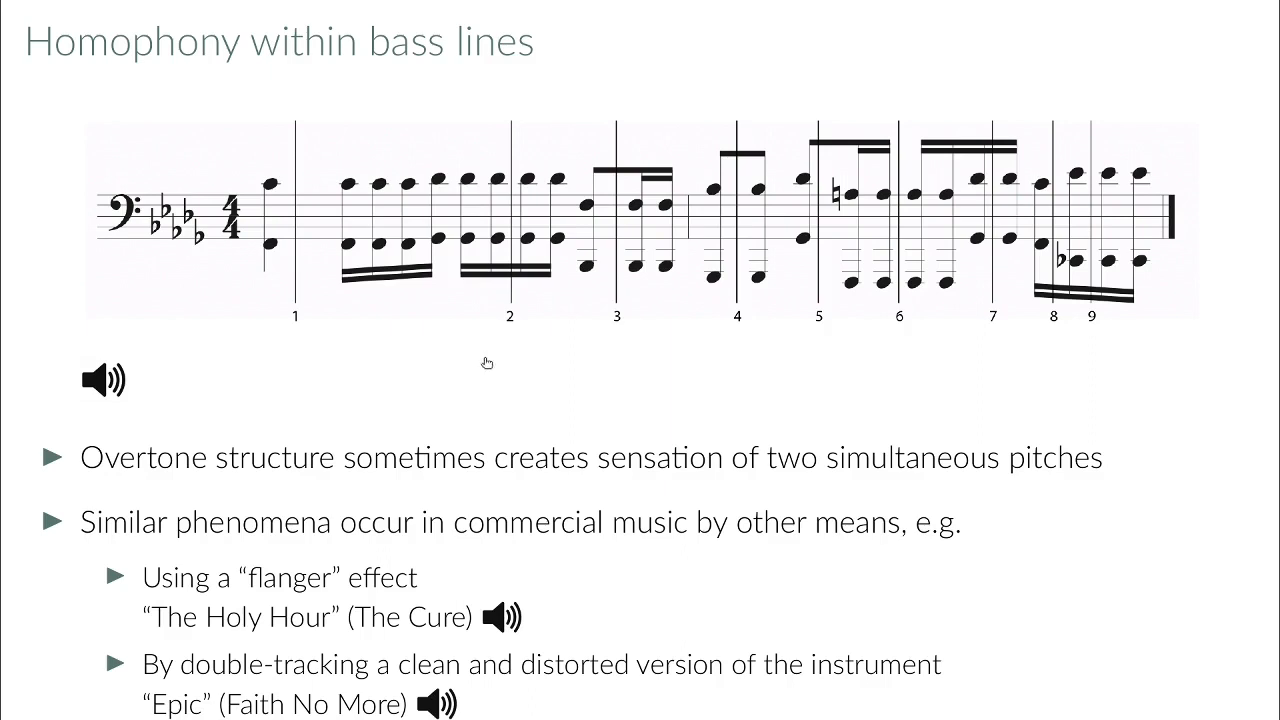
mouse_move(507, 479)
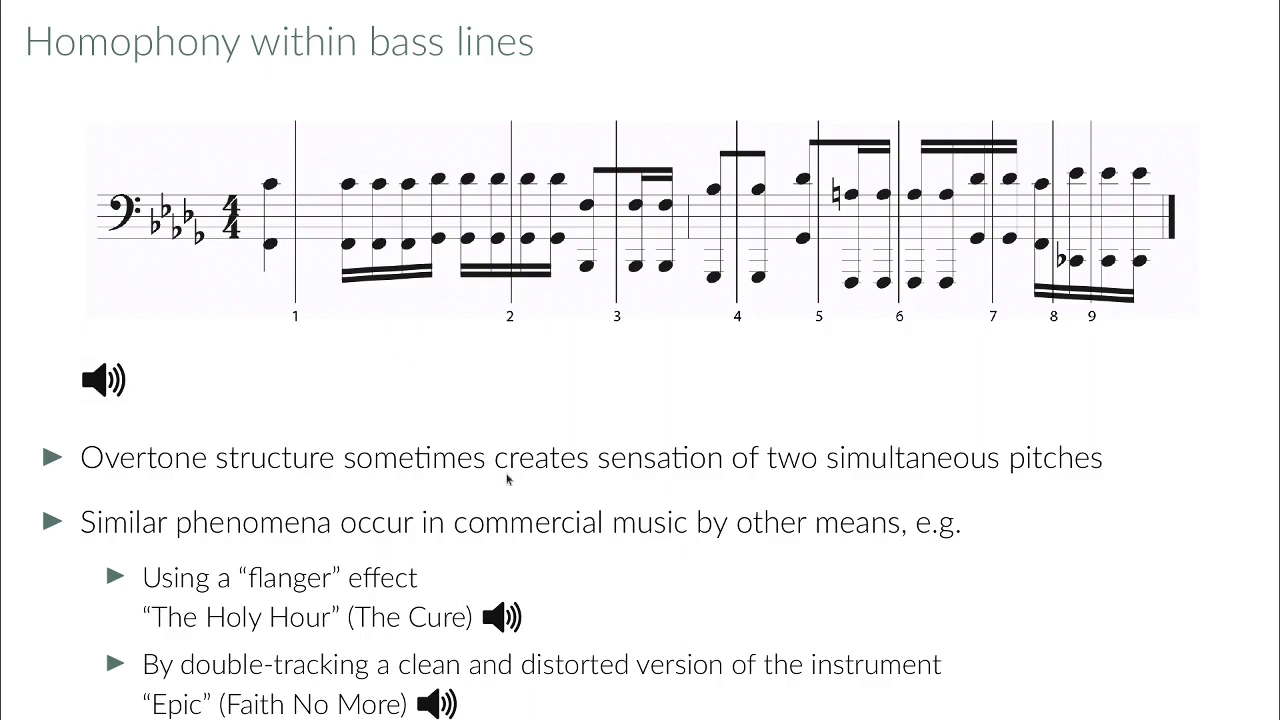
mouse_move(378, 494)
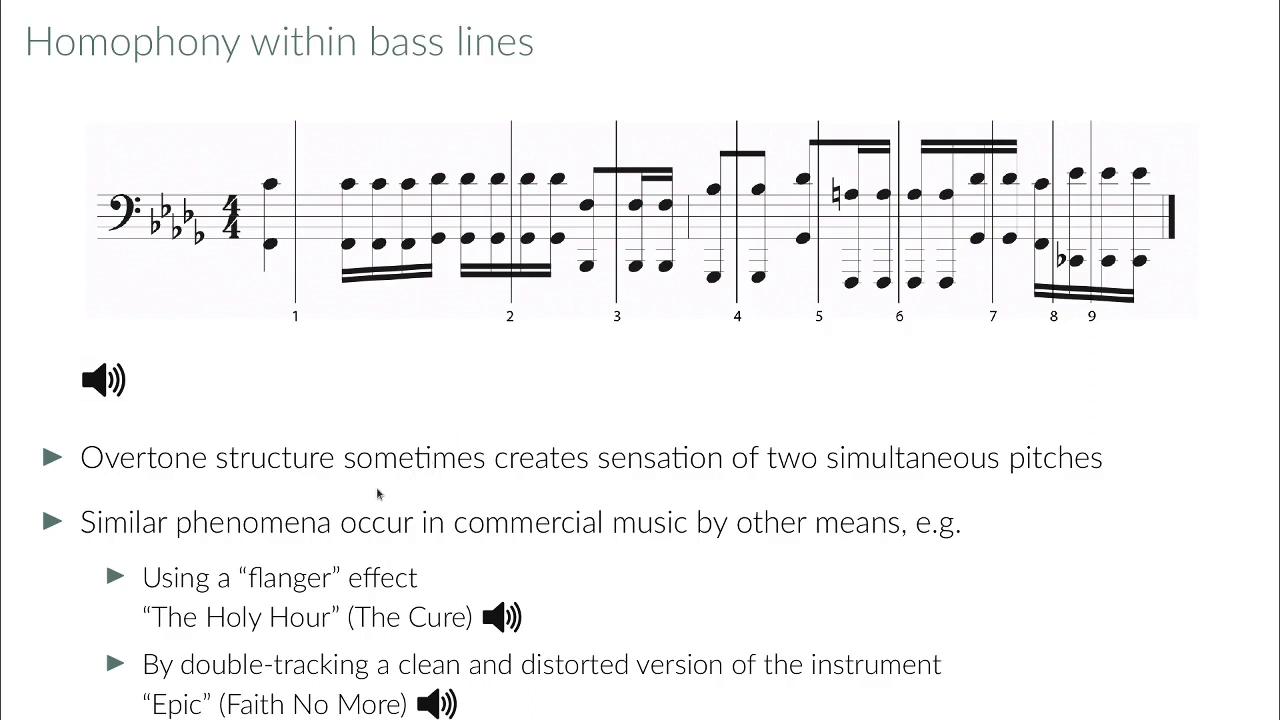